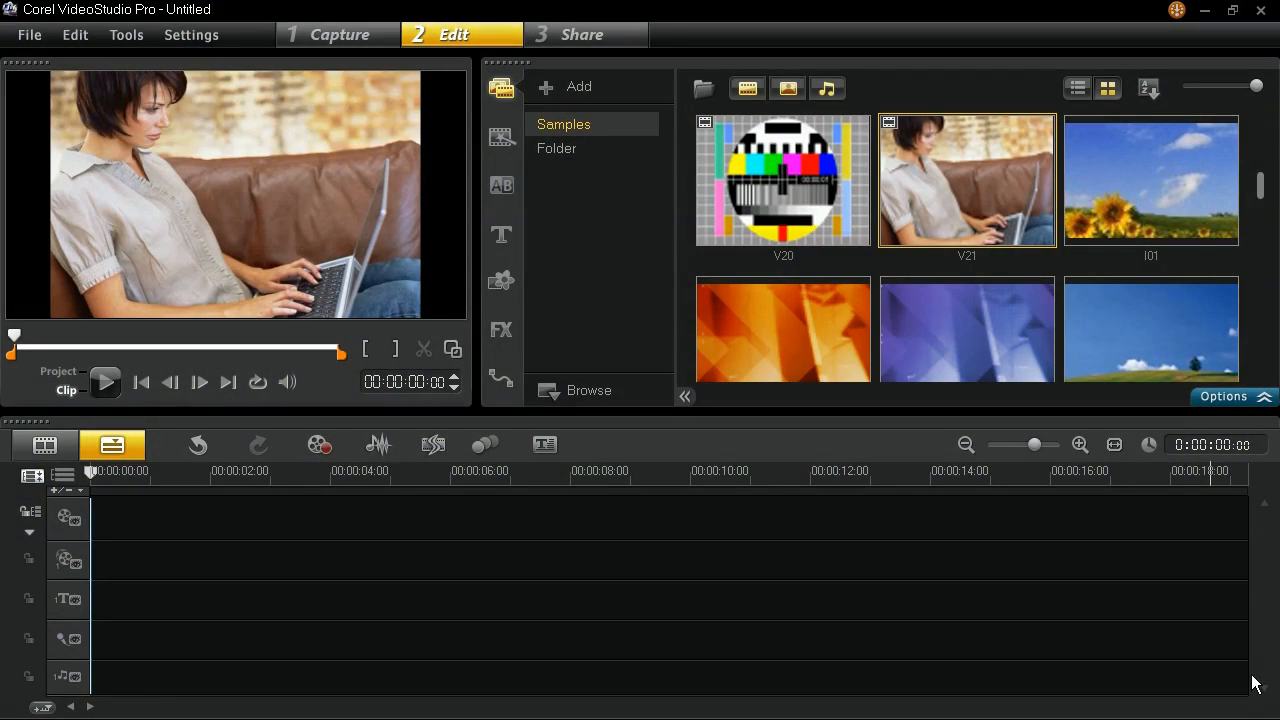
mouse_move(1004, 188)
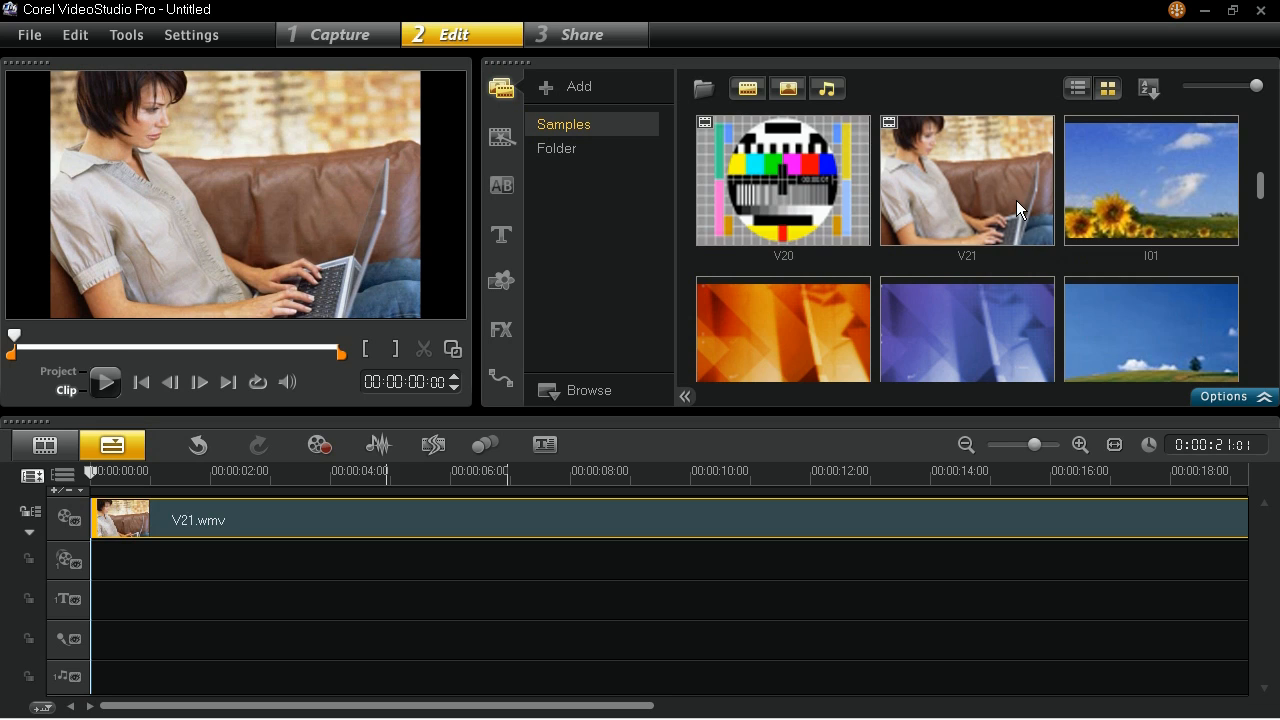
- Bring up the context menu for the V21 sample clip on the video track
left_click(966, 180)
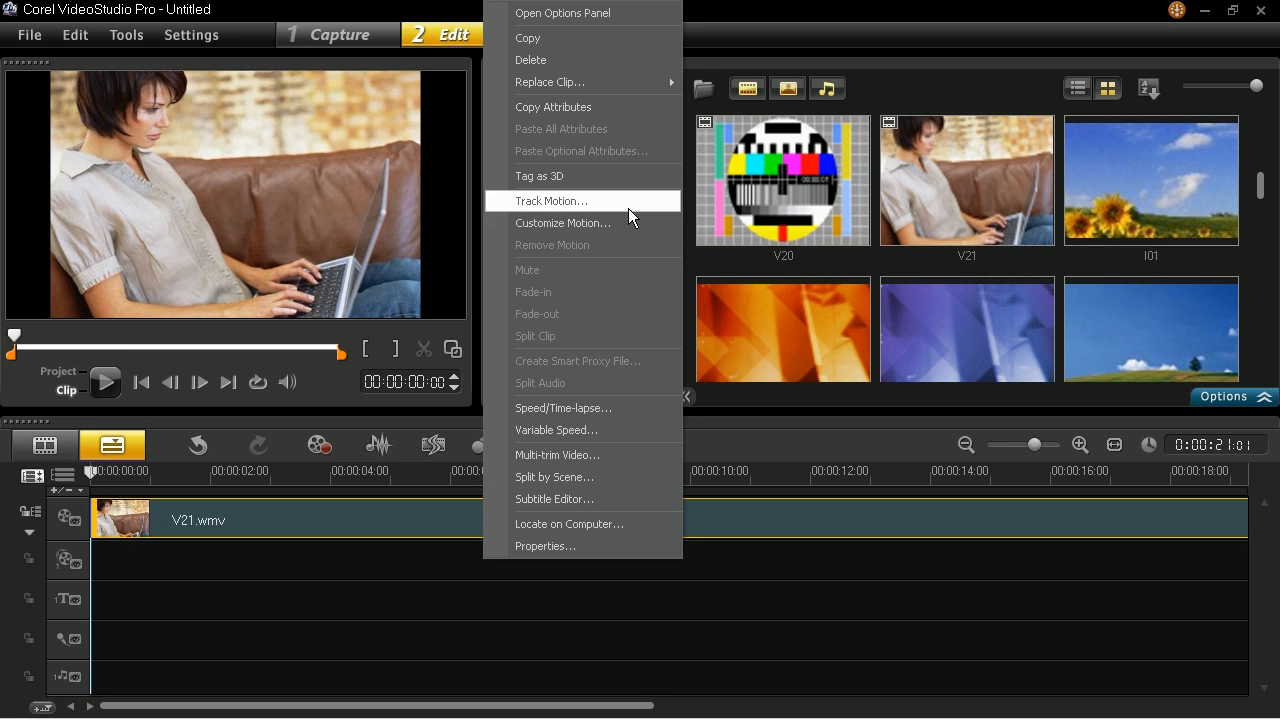
- Start Track Motion for the clip and preview playback up to the scene change around five seconds
left_click(548, 200)
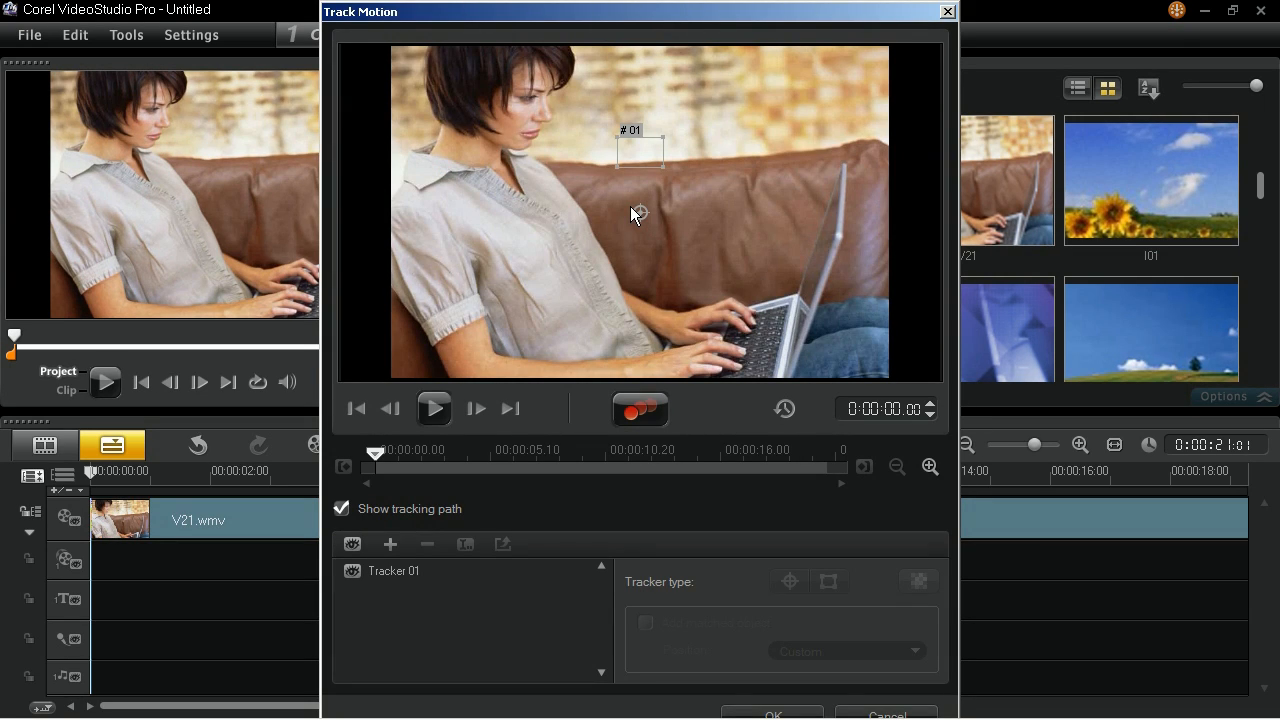
mouse_move(414, 576)
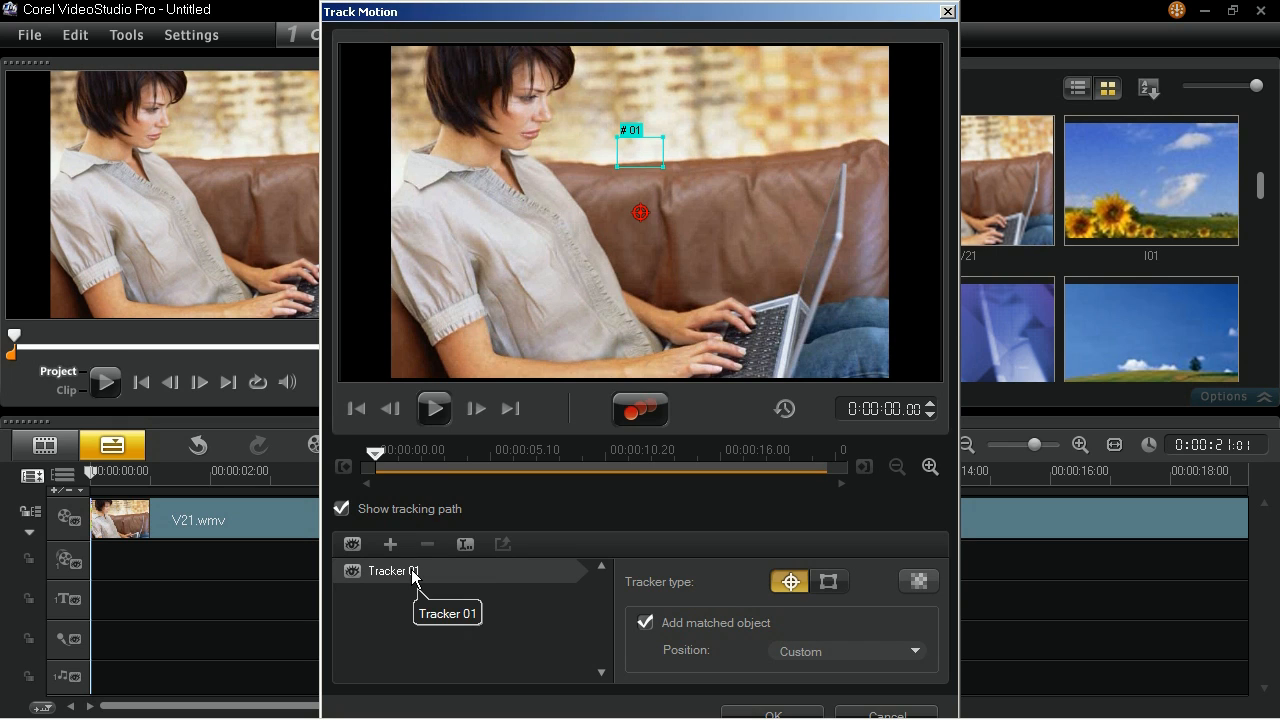
mouse_move(444, 420)
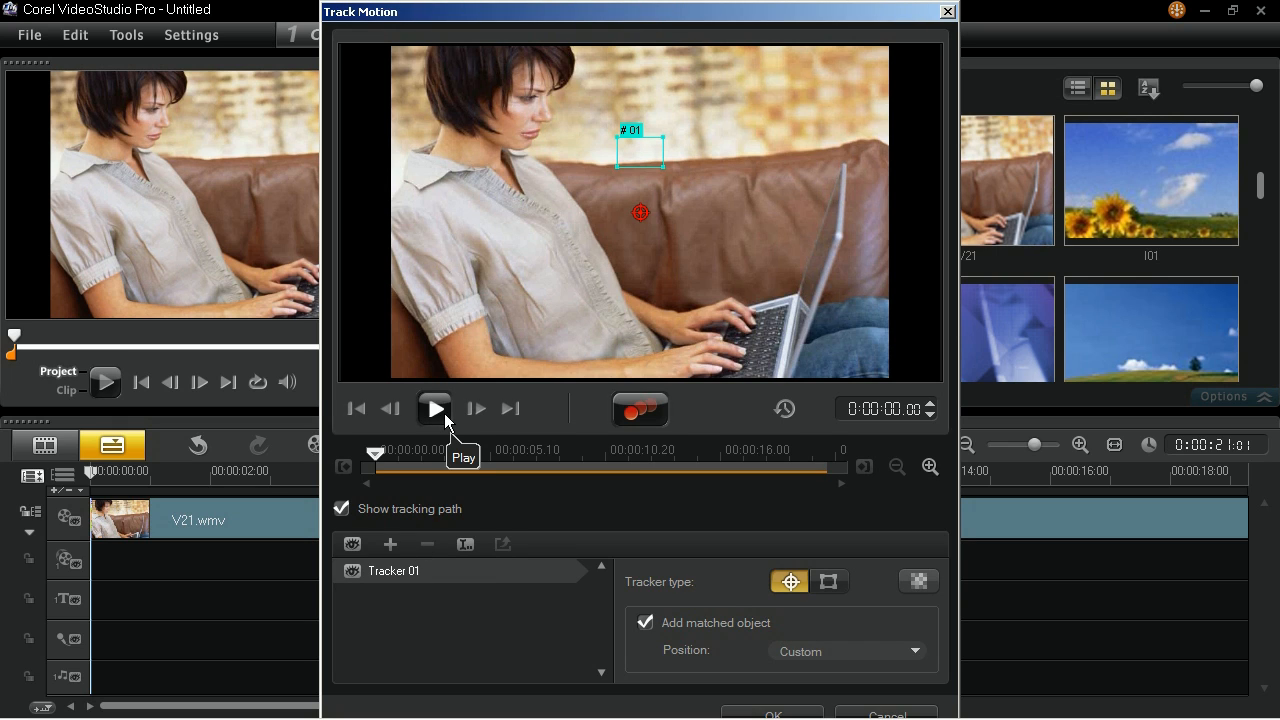
left_click(434, 408)
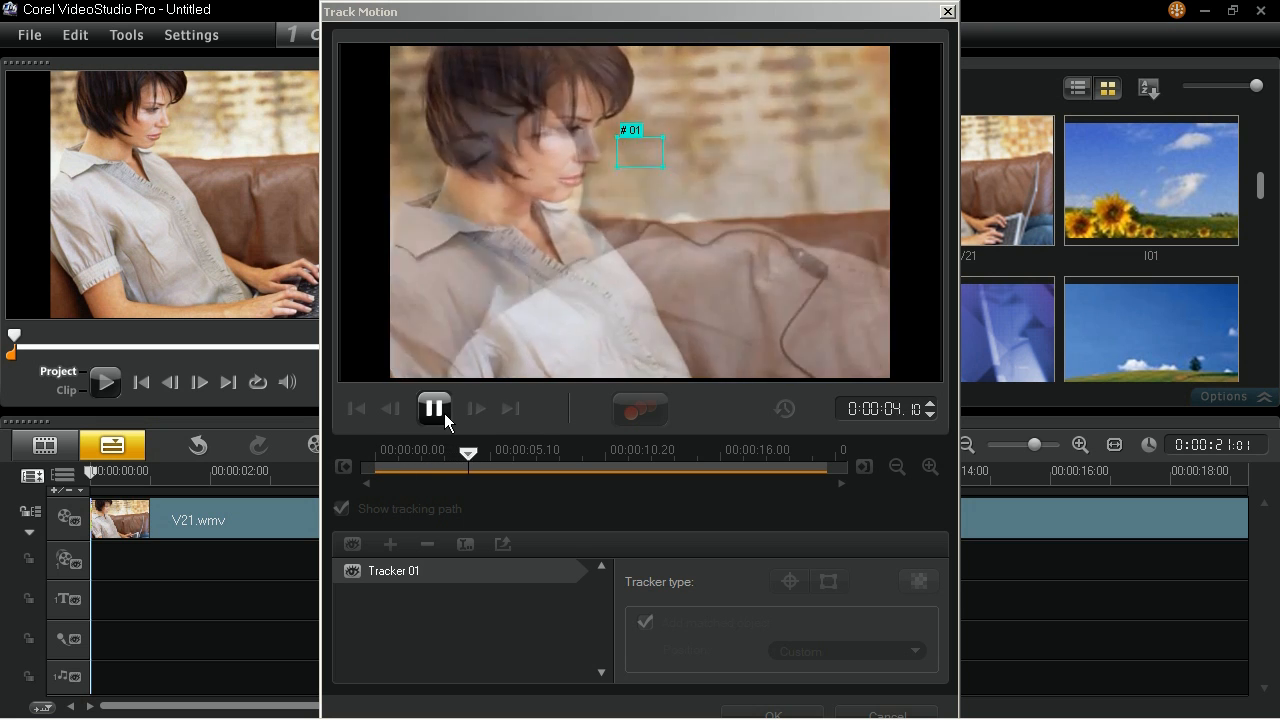
left_click(434, 408)
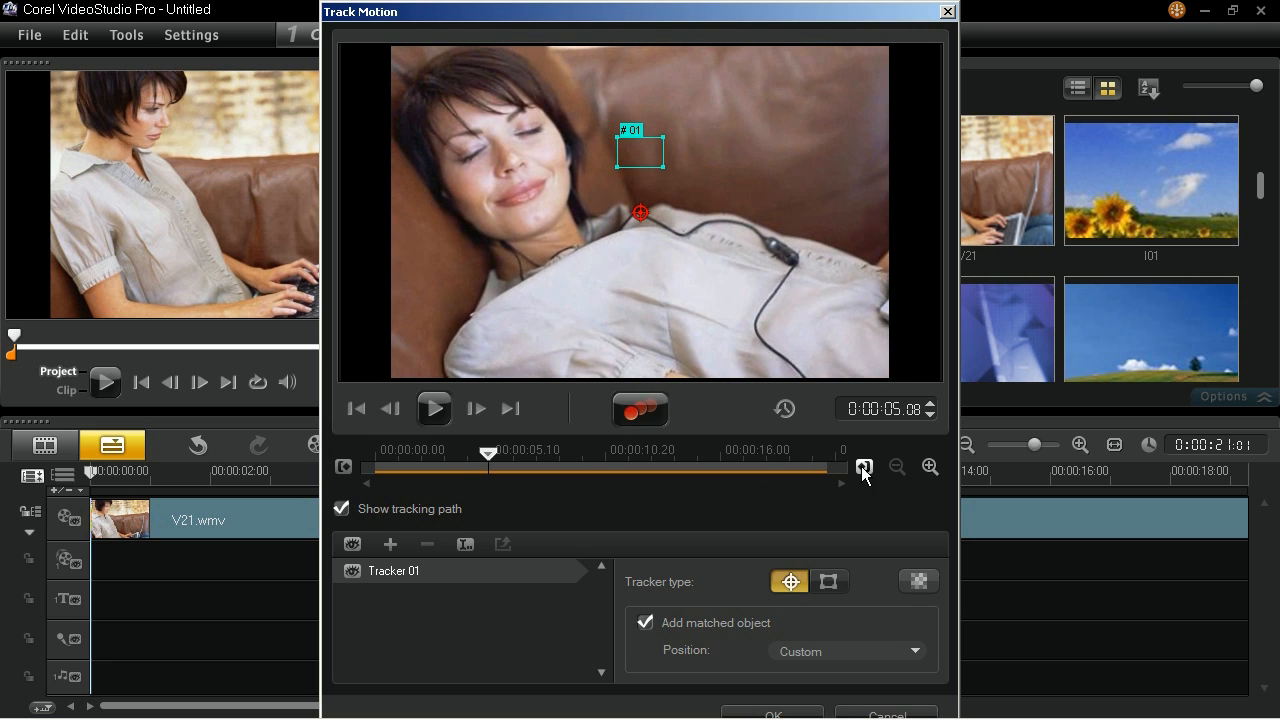
mouse_move(864, 468)
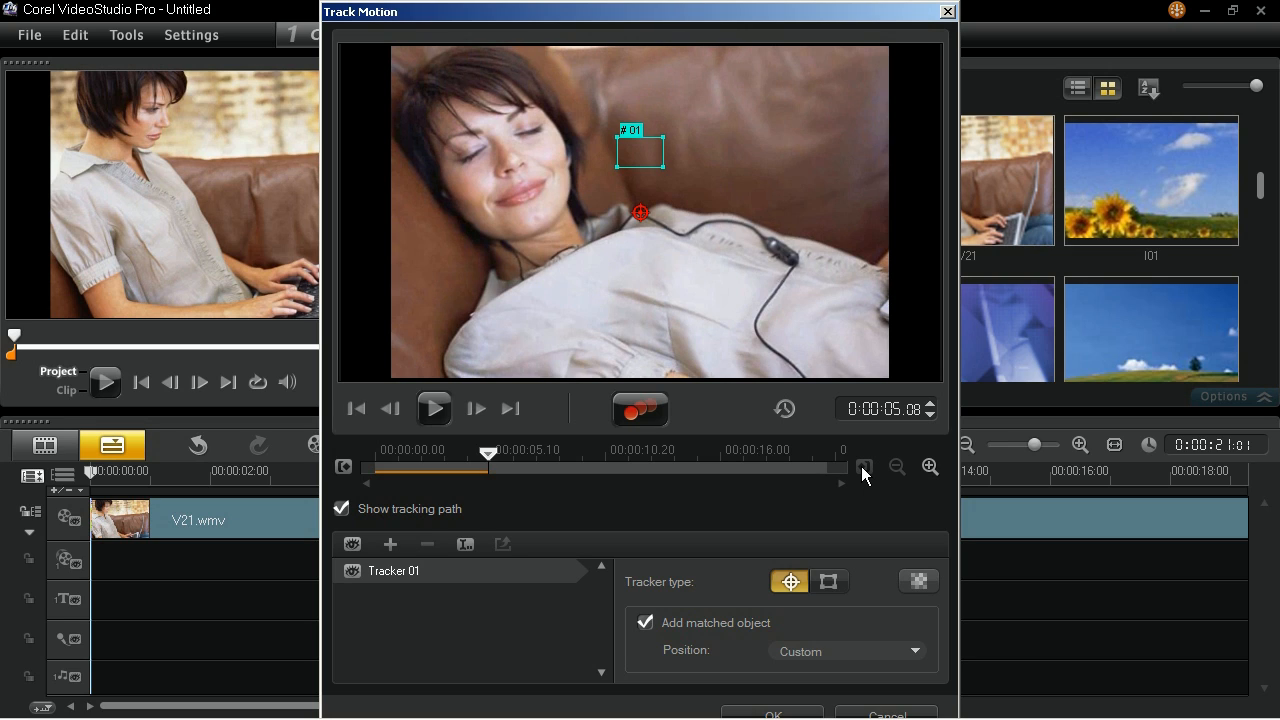
mouse_move(356, 408)
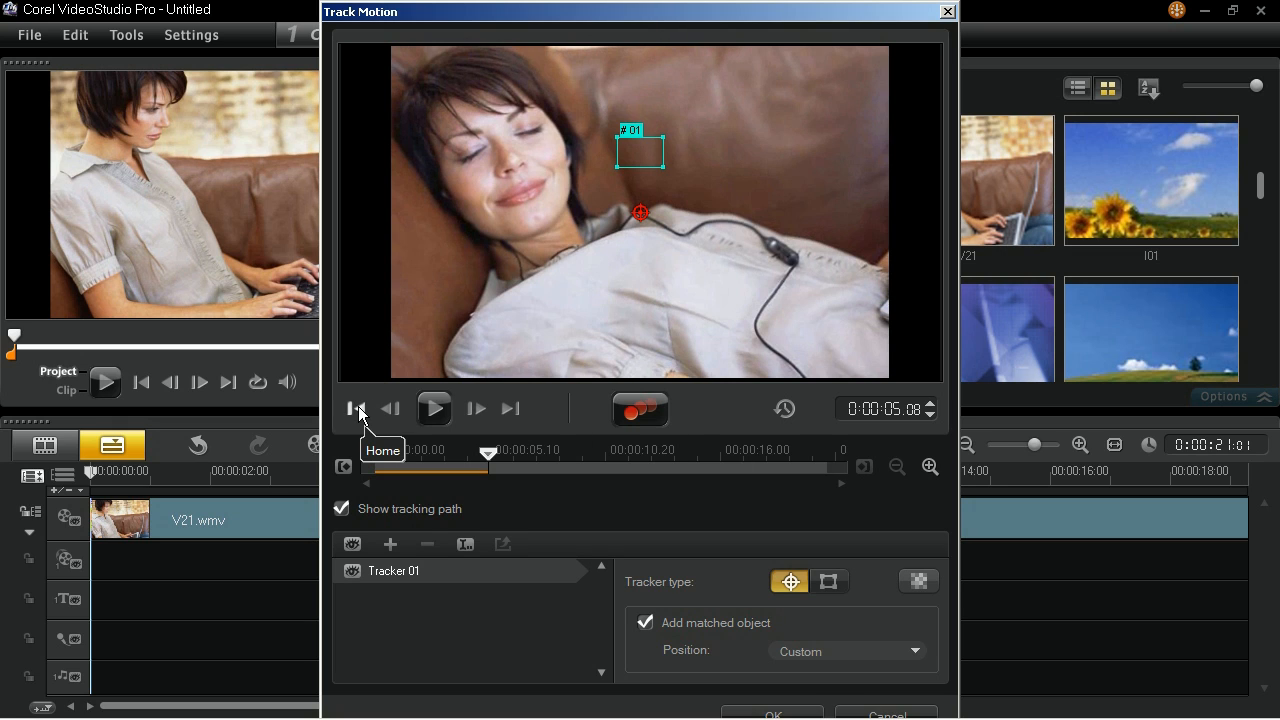
- From the clip's start, move the tracker onto the first woman's face and apply a mosaic over it
left_click(356, 408)
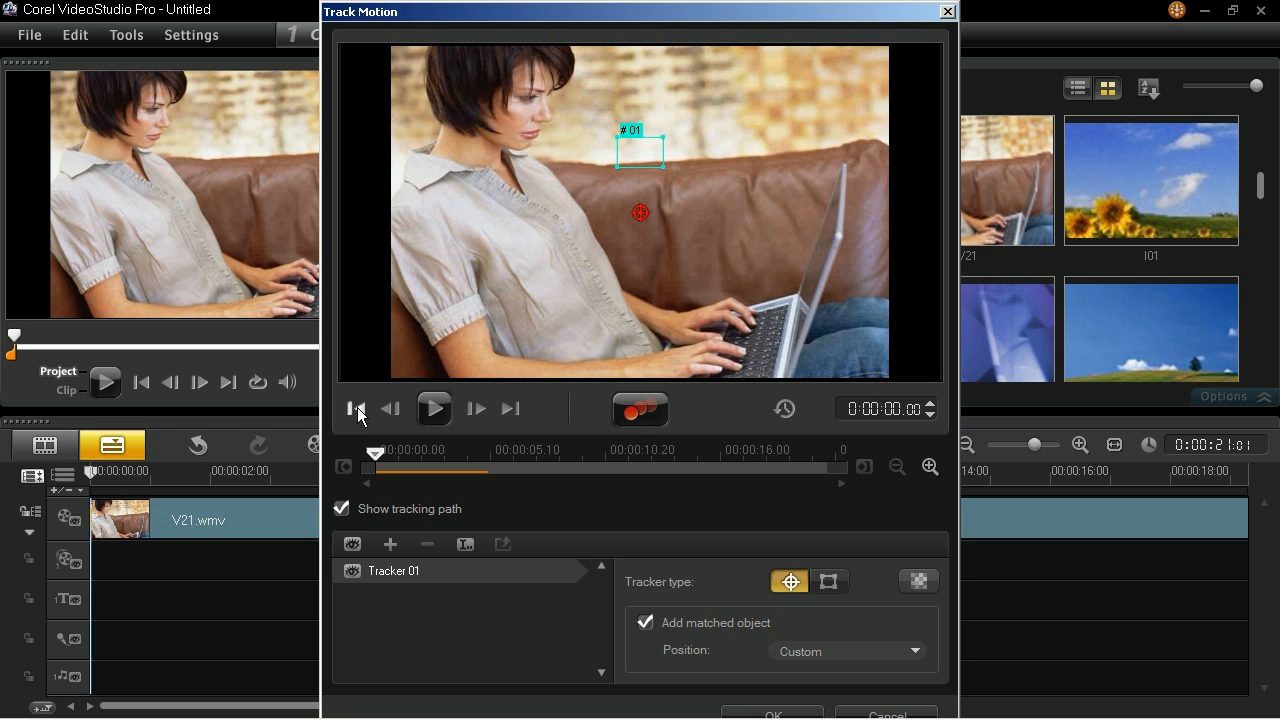
mouse_move(356, 408)
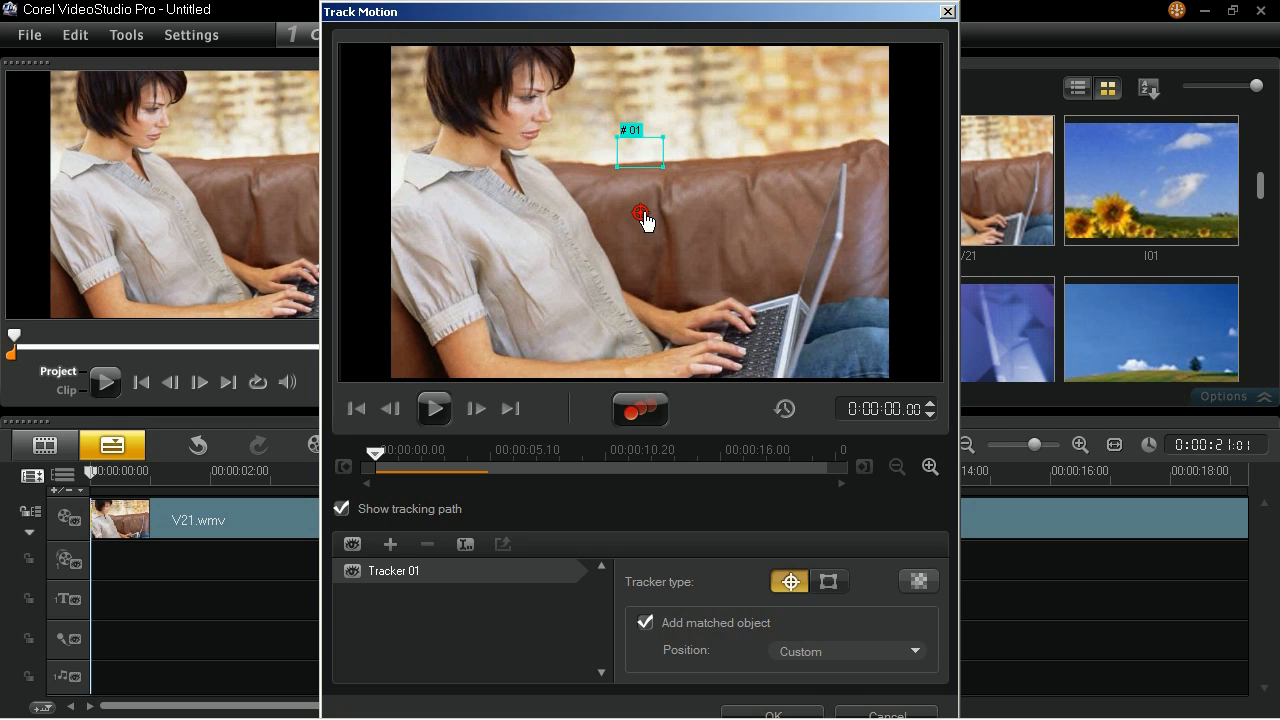
left_click_drag(640, 212, 530, 130)
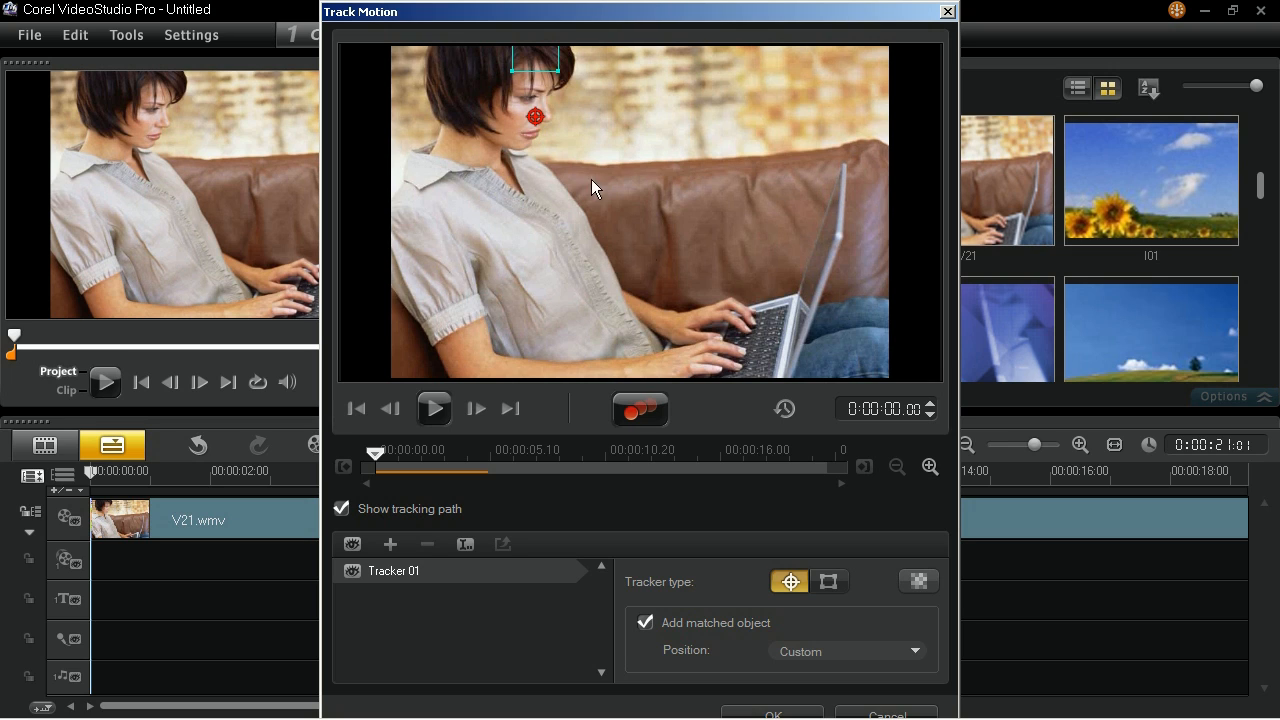
left_click(916, 582)
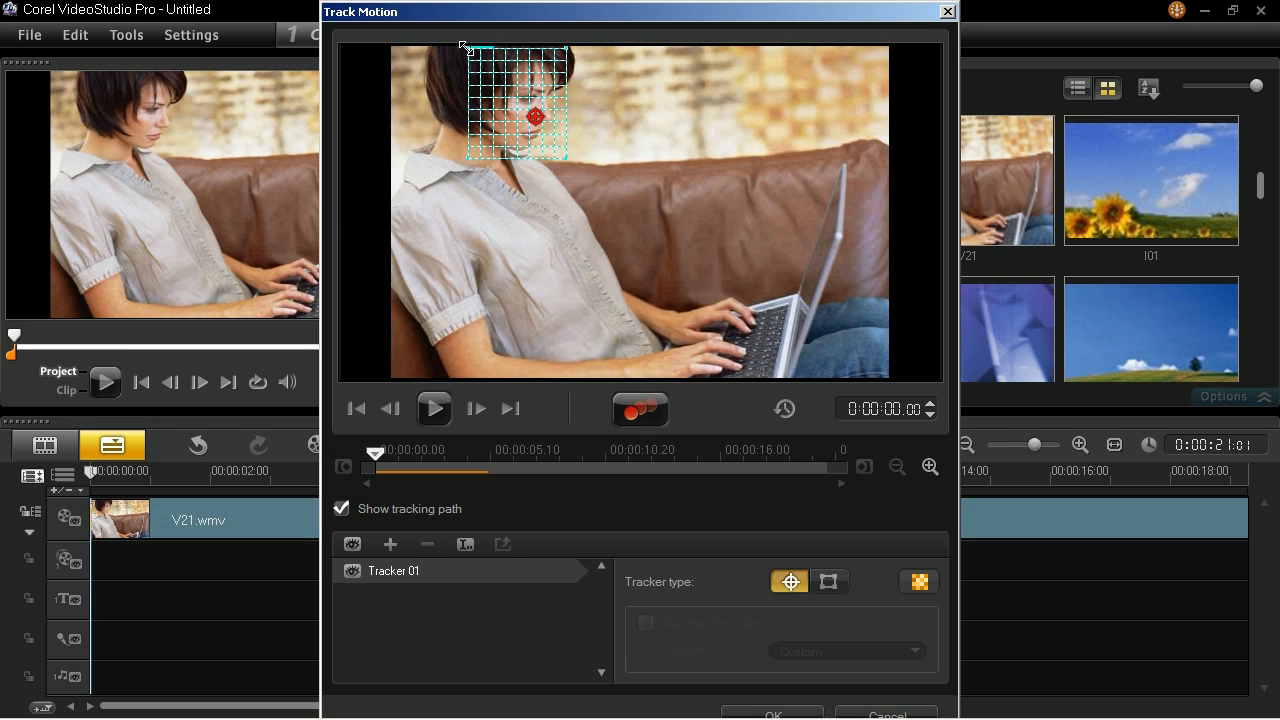
mouse_move(550, 220)
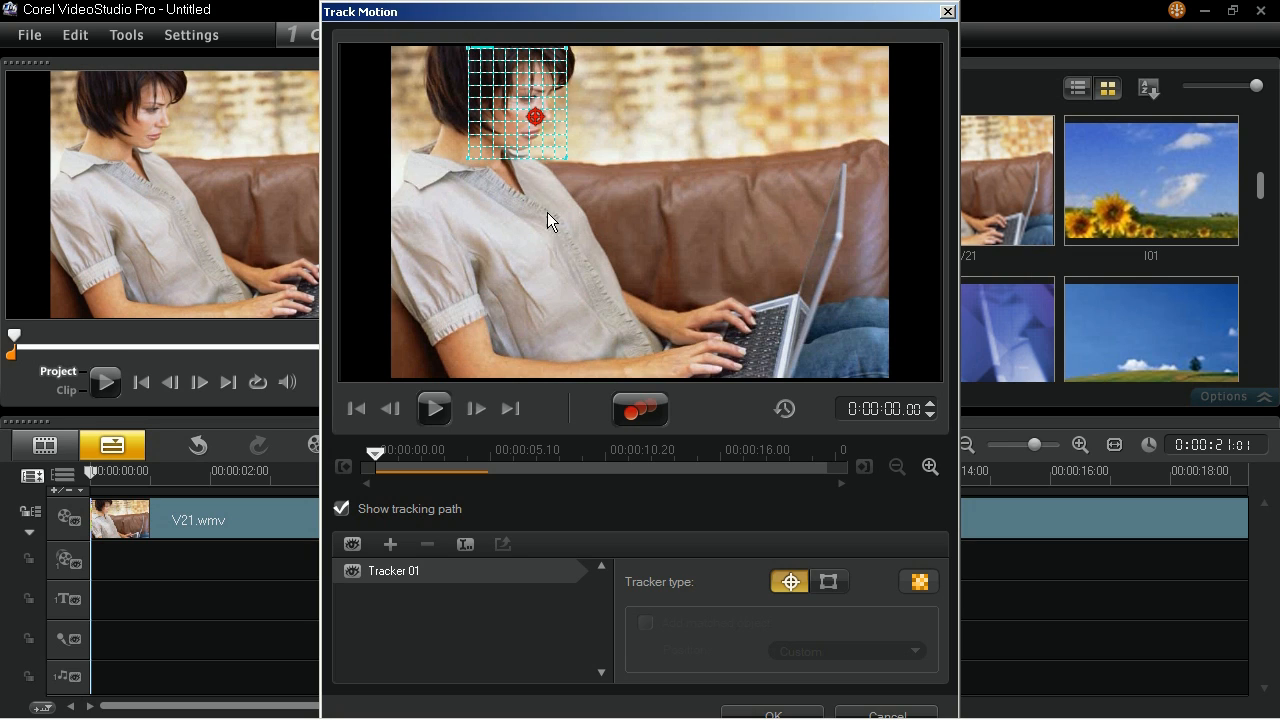
mouse_move(640, 410)
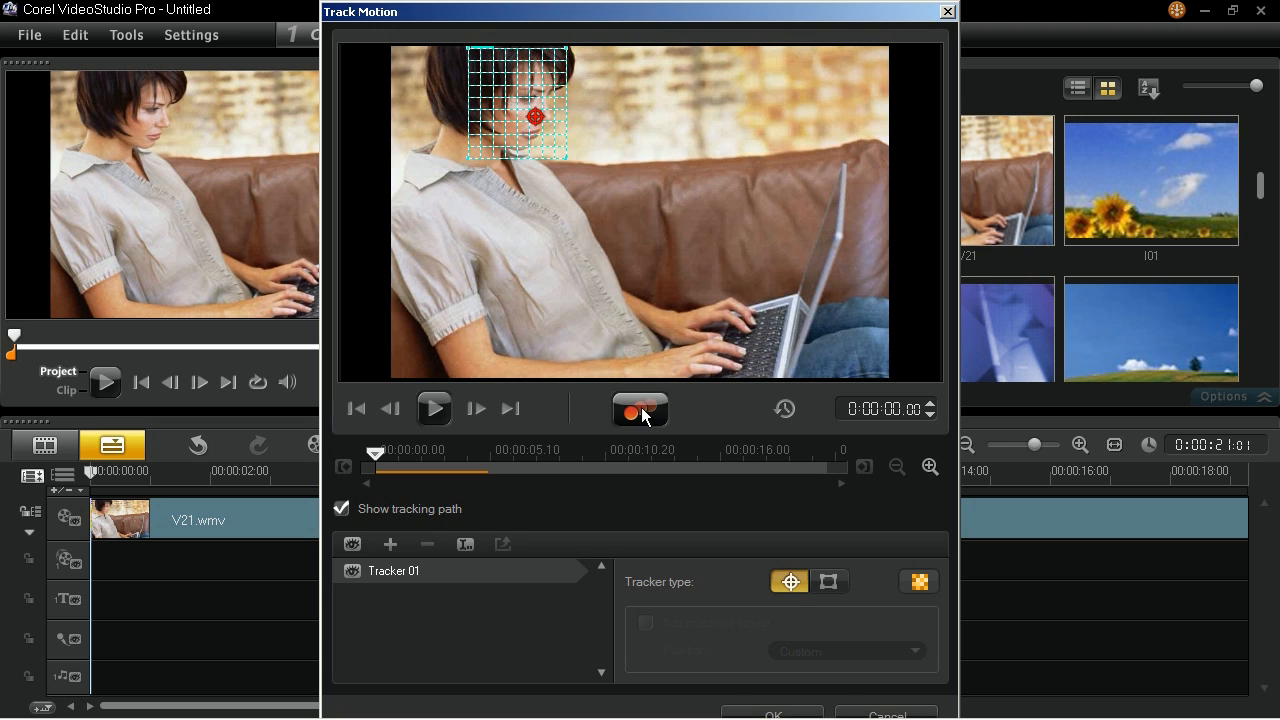
- Run motion tracking on the face through her scene, stopping at the scene change
left_click(640, 408)
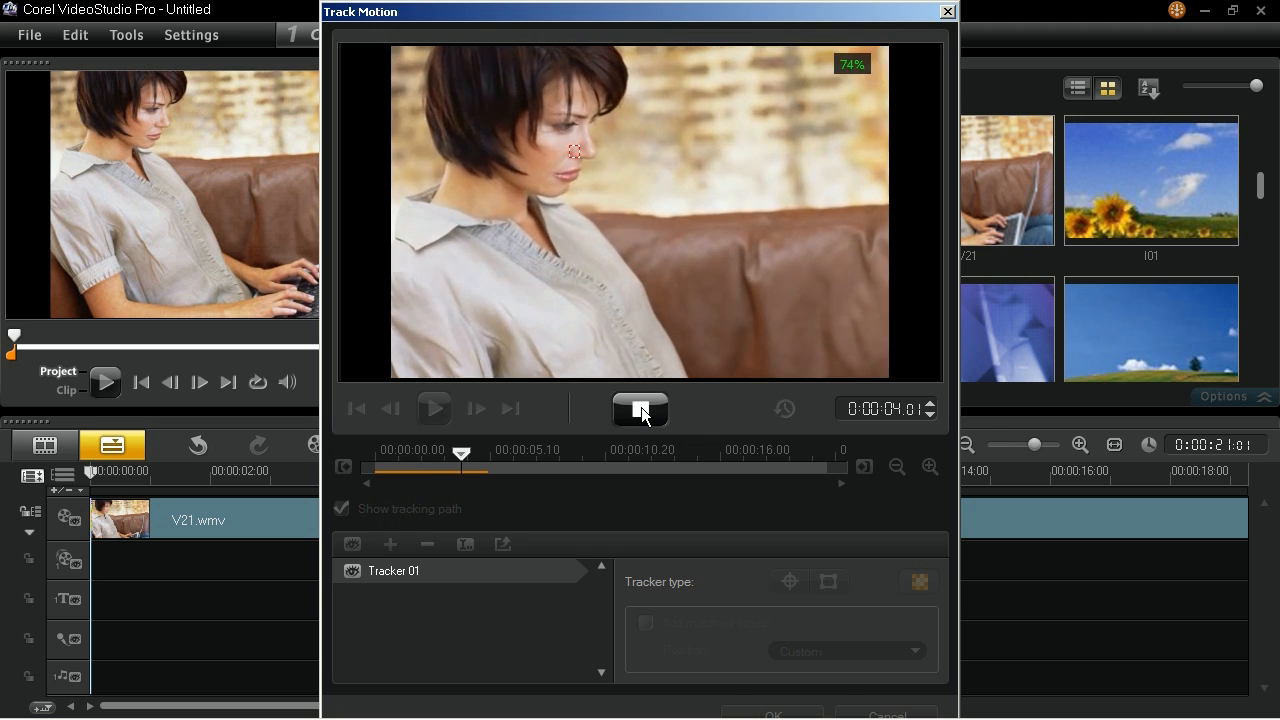
left_click(640, 408)
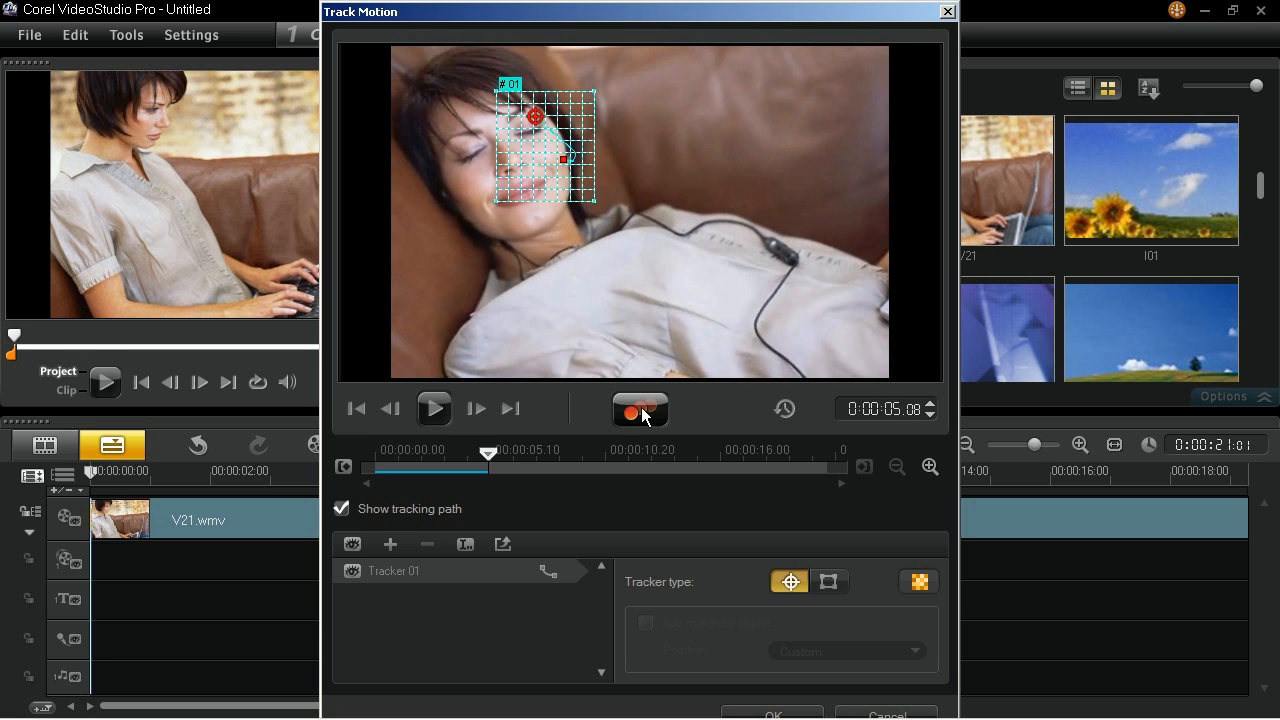
- Replay the clip from the start to check the mosaic follows the face
left_click(356, 408)
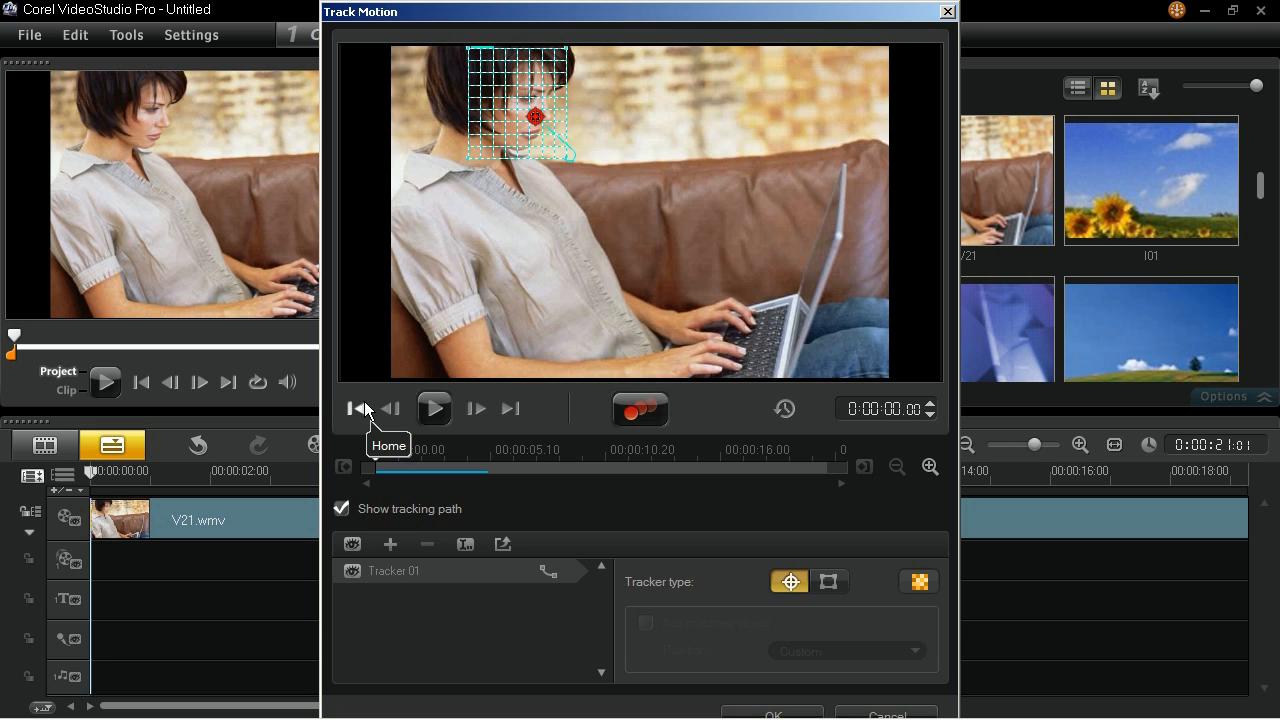
left_click(434, 408)
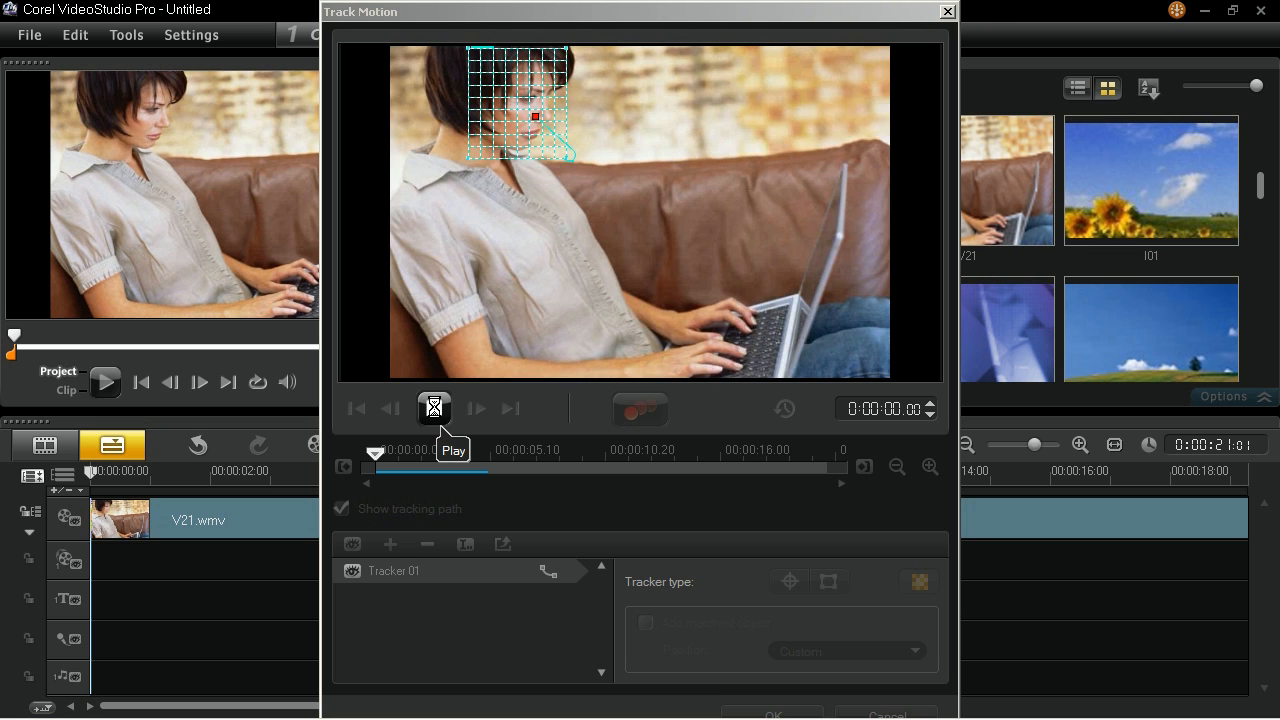
left_click(434, 408)
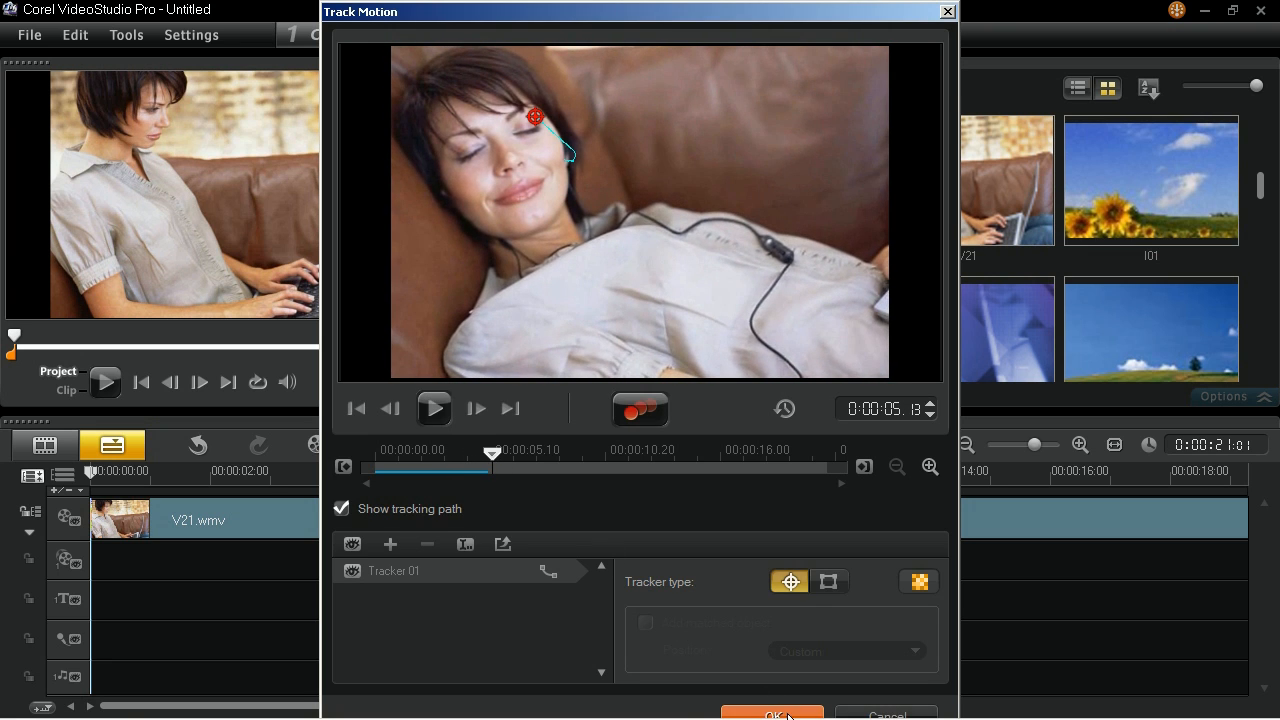
- Confirm the tracked mosaic with OK and play the clip with the face blurred in the main preview
left_click(772, 714)
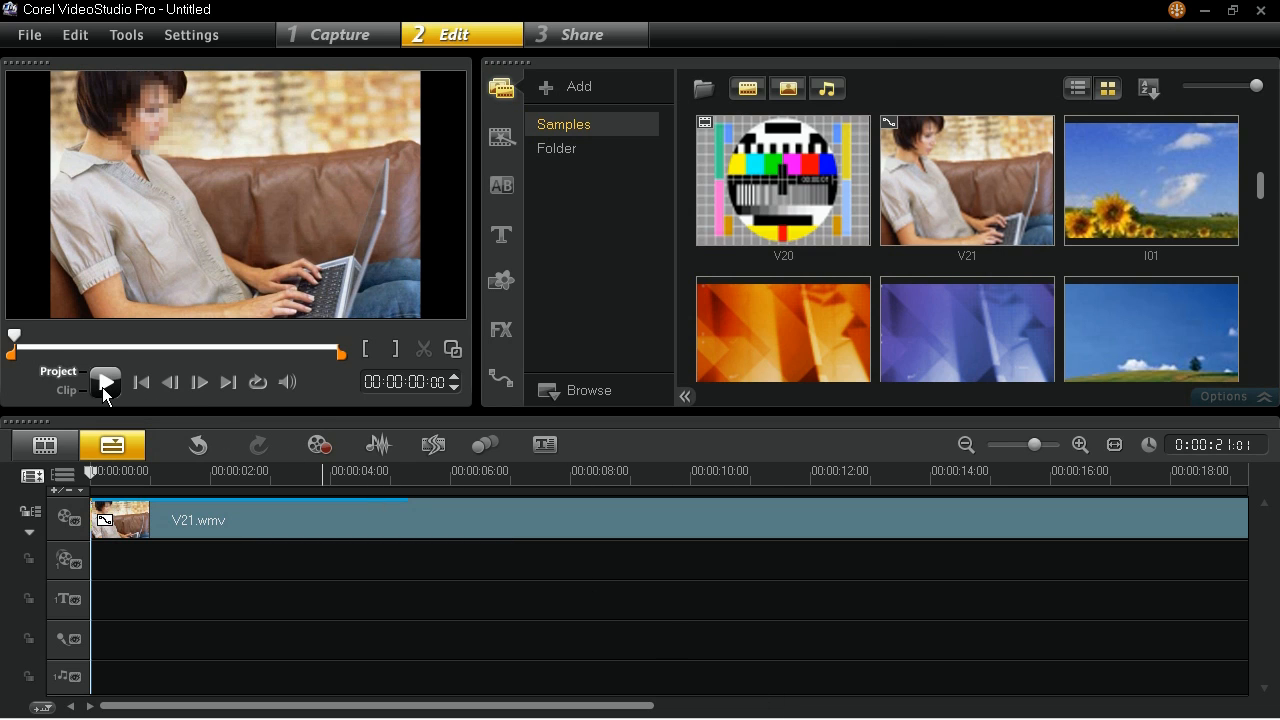
left_click(104, 382)
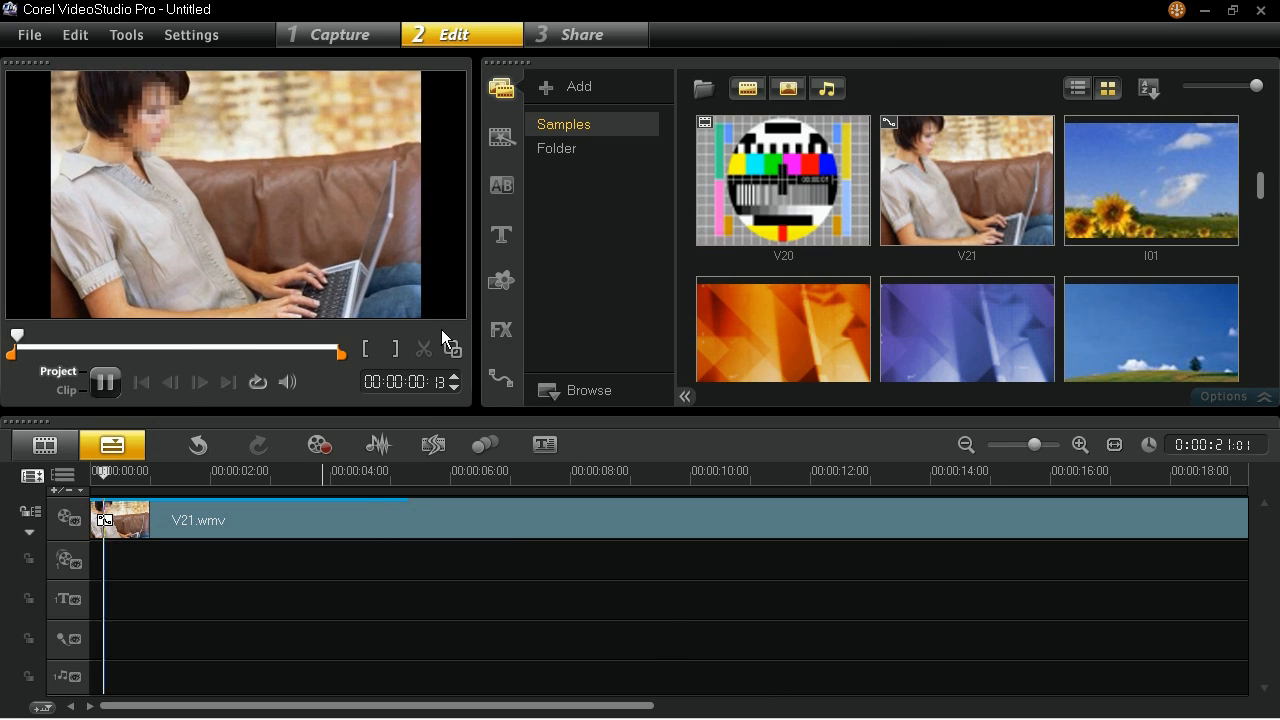